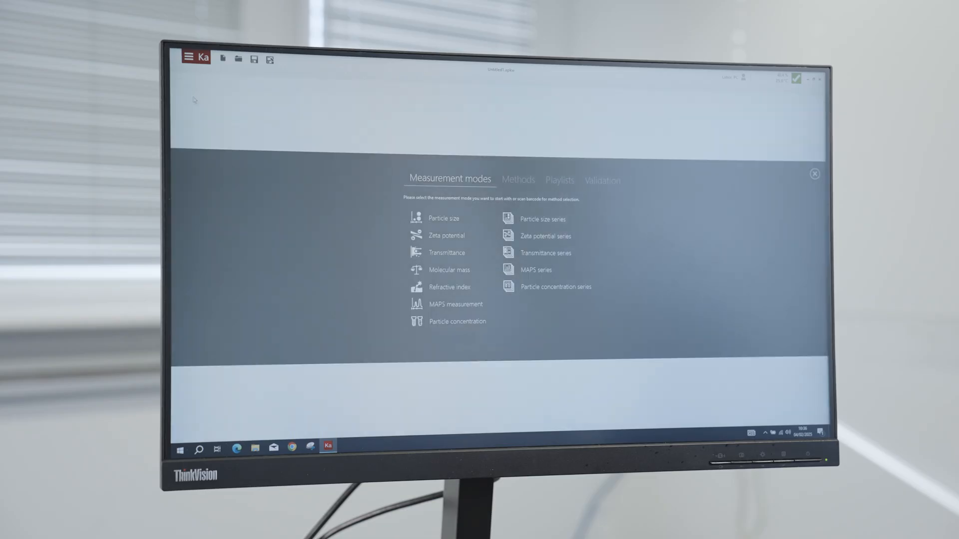
# Step: Create a transmittance measurement named 'transmittance' and reopen the measurement modes list
pyautogui.click(447, 253)
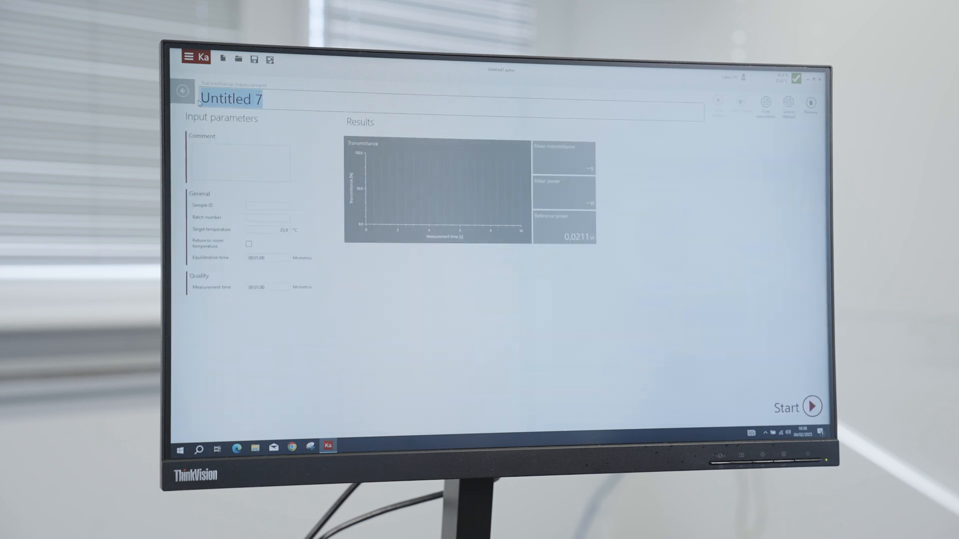
pyautogui.write('transmit')
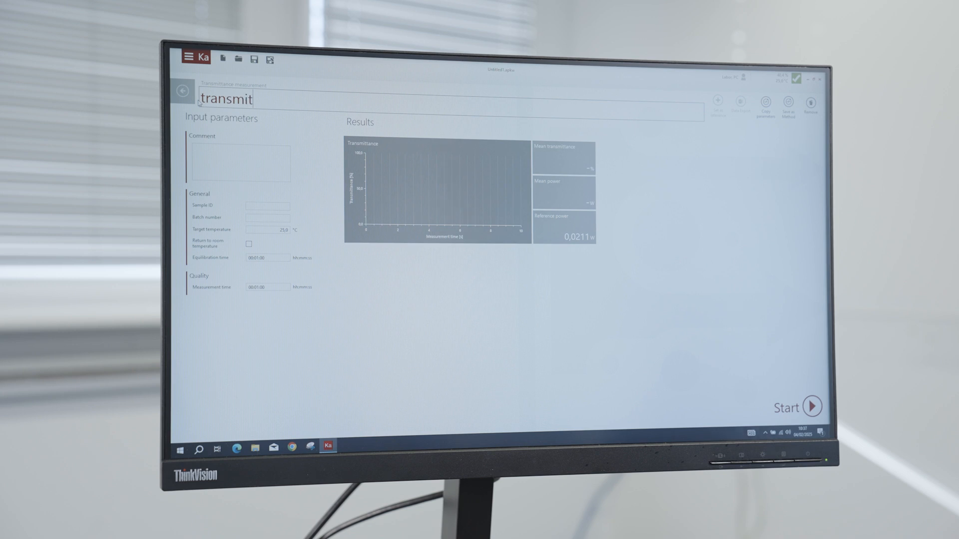
pyautogui.write('tance')
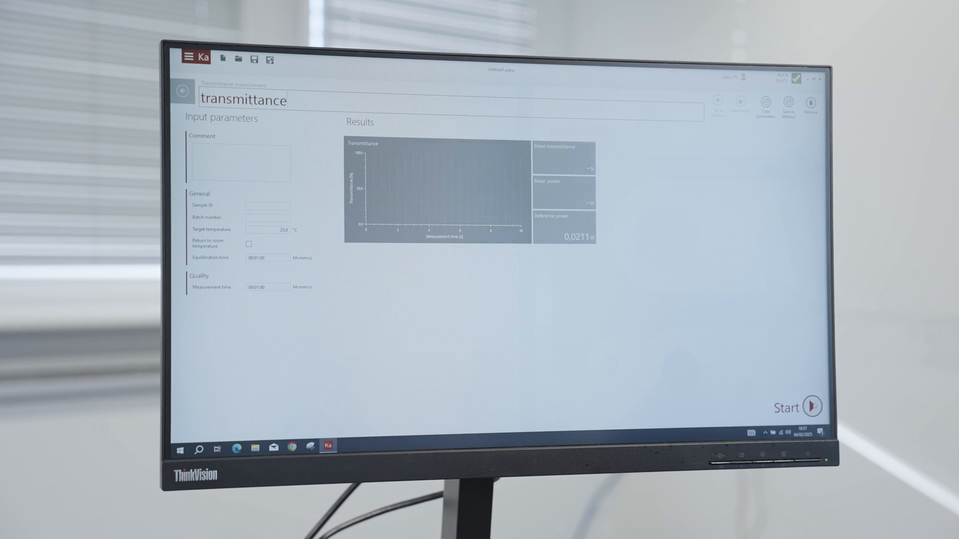
pyautogui.click(815, 406)
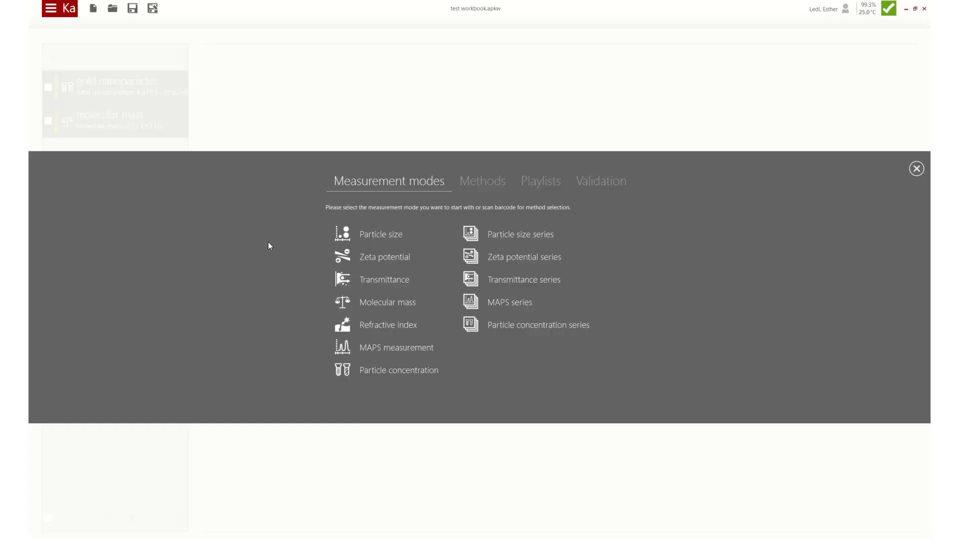
# Step: Create a refractive index measurement named 'new solvent' and start it
pyautogui.click(387, 324)
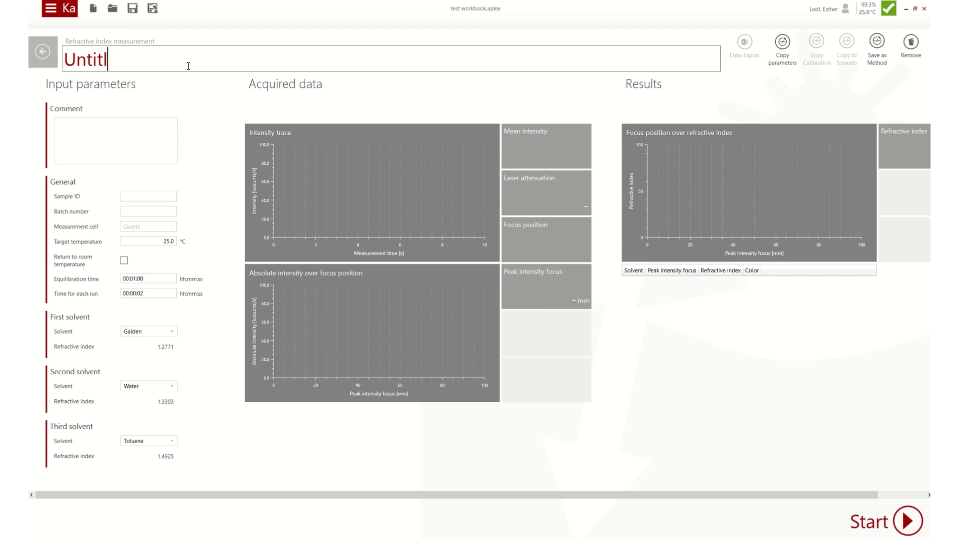
pyautogui.write('new s')
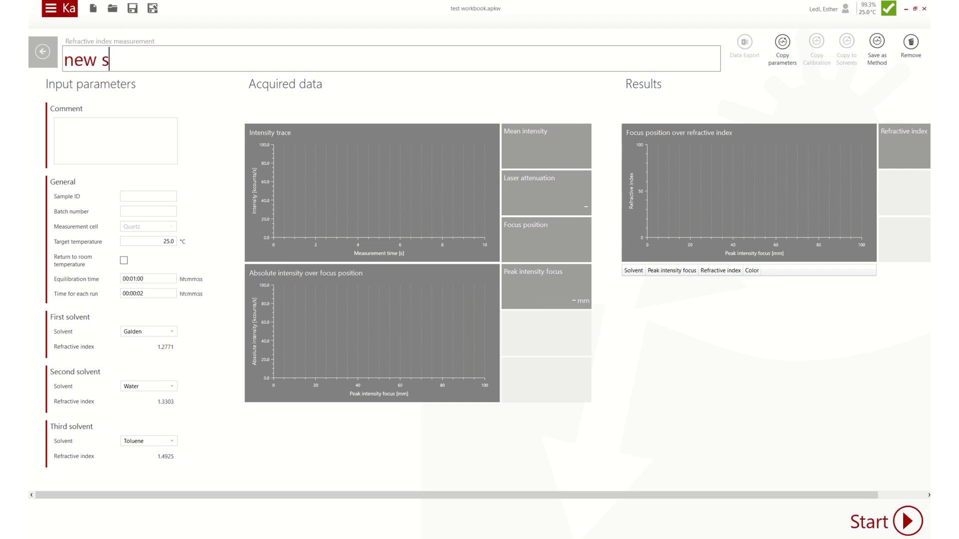
pyautogui.write('olvent')
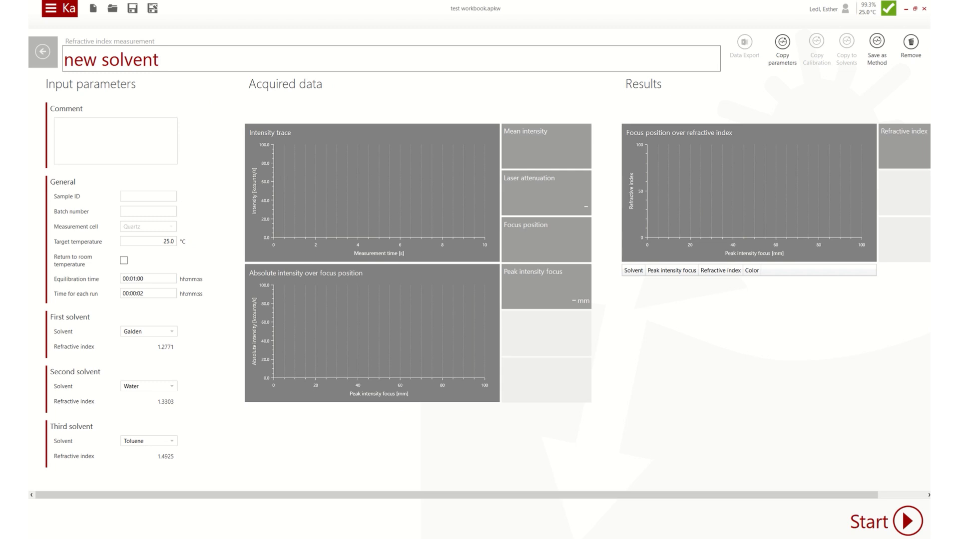
pyautogui.moveTo(701, 400)
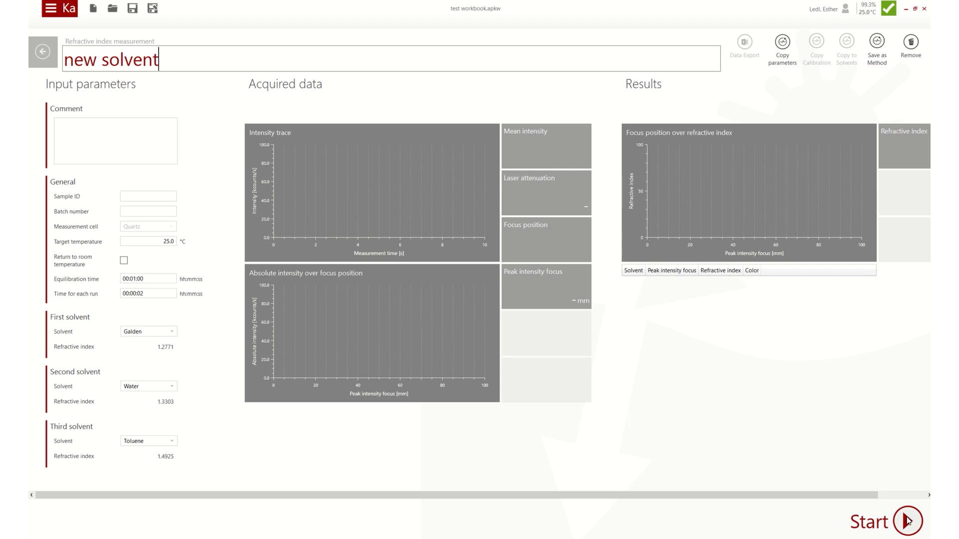
pyautogui.click(907, 521)
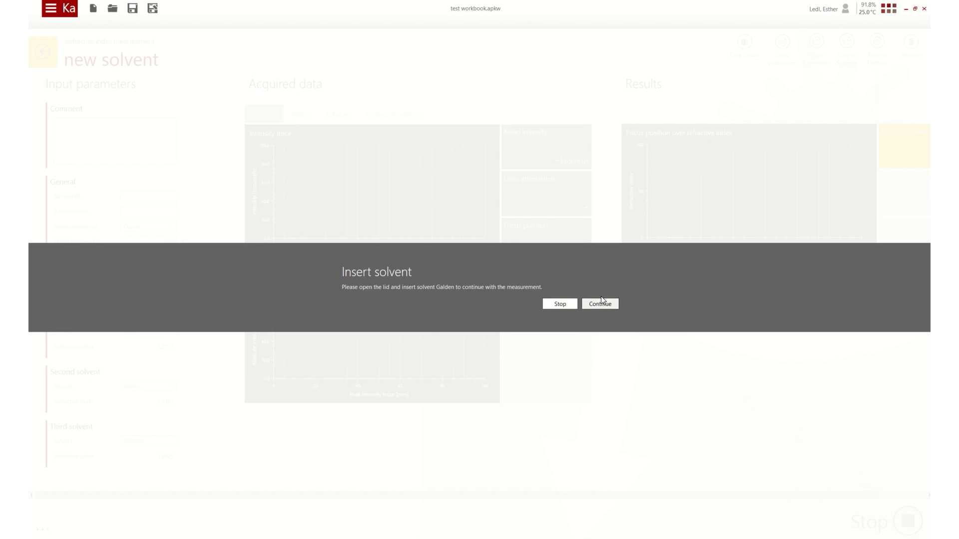
# Step: Confirm the Galden solvent is inserted and continue the 'new solvent' measurement
pyautogui.click(599, 304)
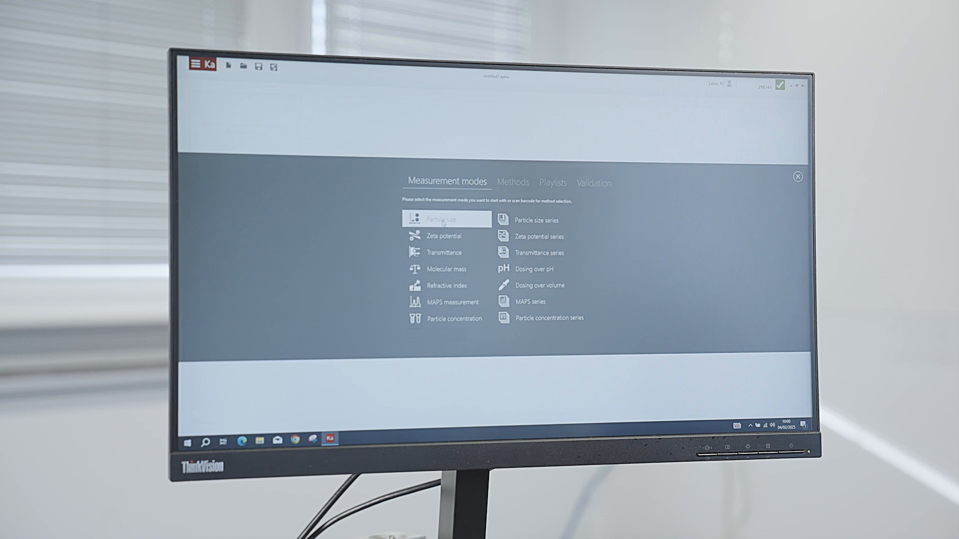
# Step: Choose Particle size from the measurement modes to create the 120 °C measurement
pyautogui.click(447, 219)
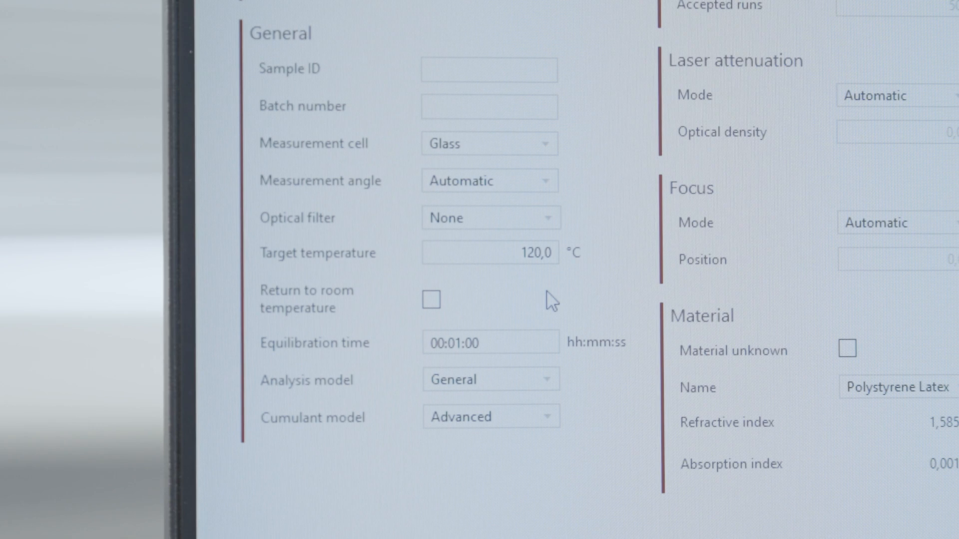
pyautogui.moveTo(548, 278)
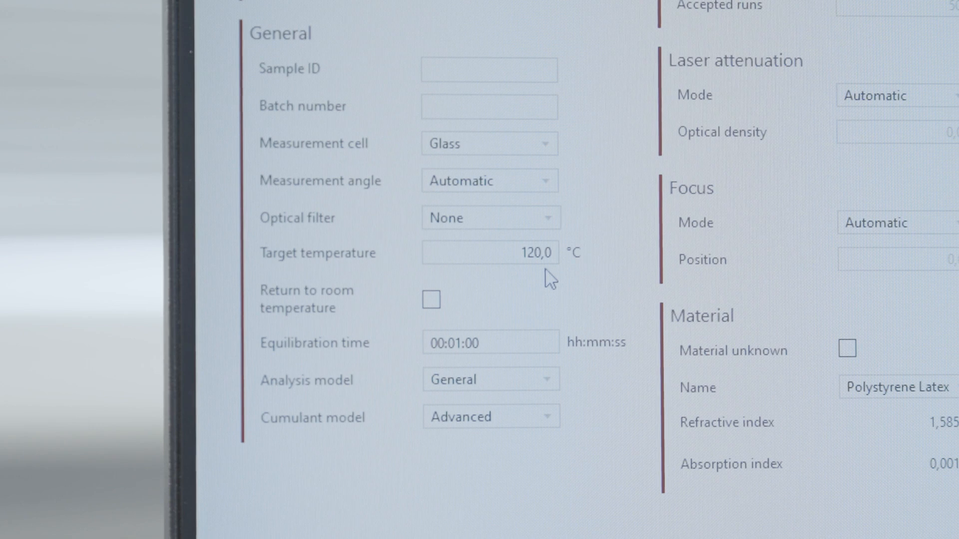